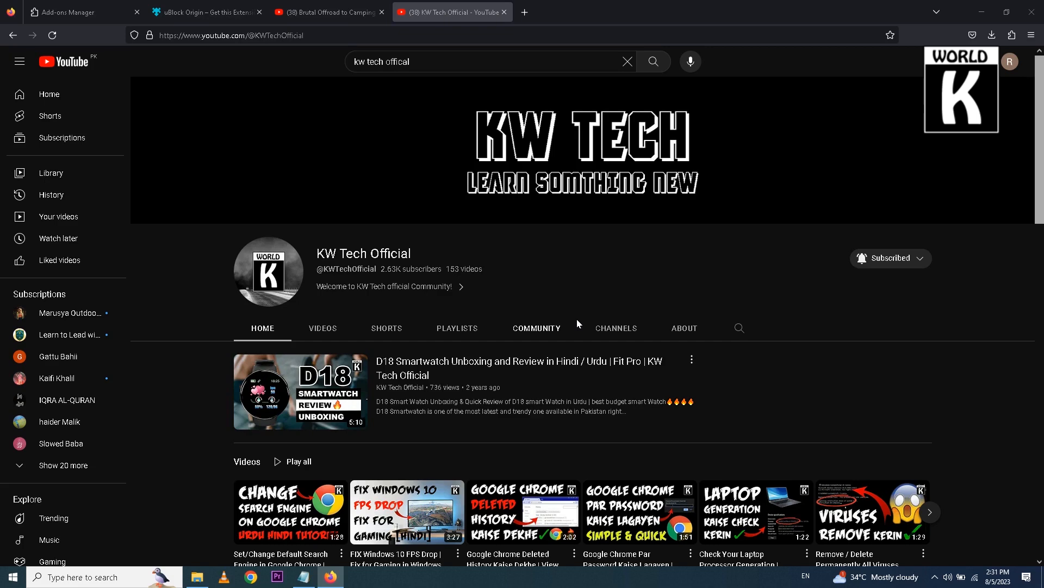
Switch to the 'Brutal Offroad to Camping' video tab showing the Coca-Cola sidebar ad
click(326, 12)
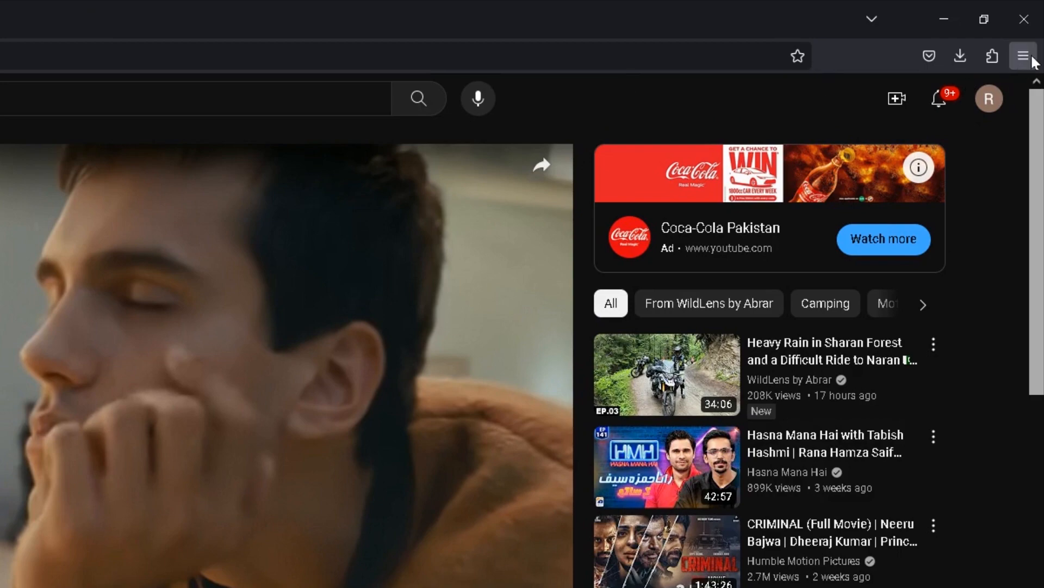
Search the Firefox add-ons site for 'ublock' and open the uBlock Origin listing
click(1024, 56)
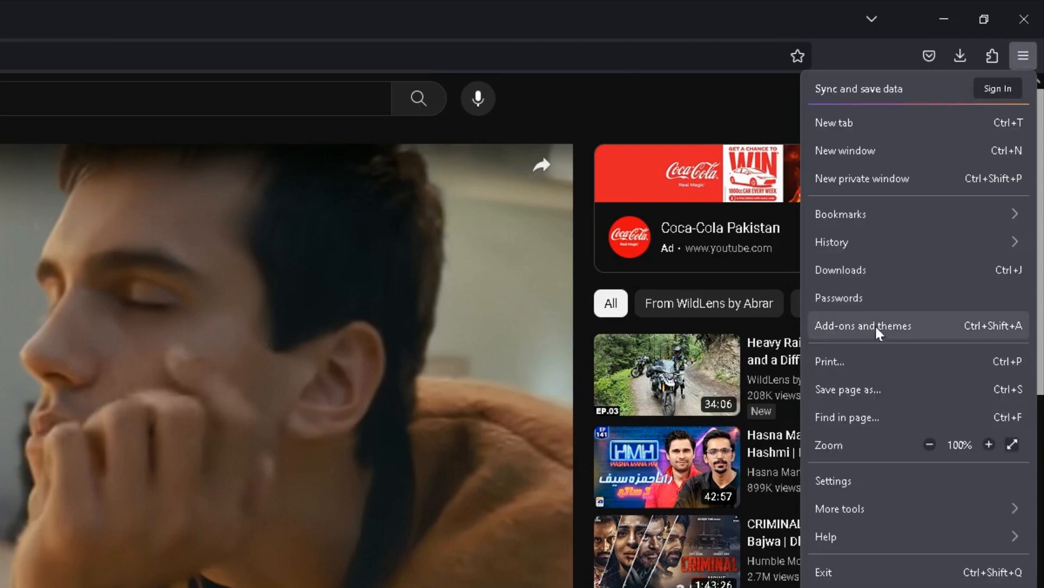
click(863, 326)
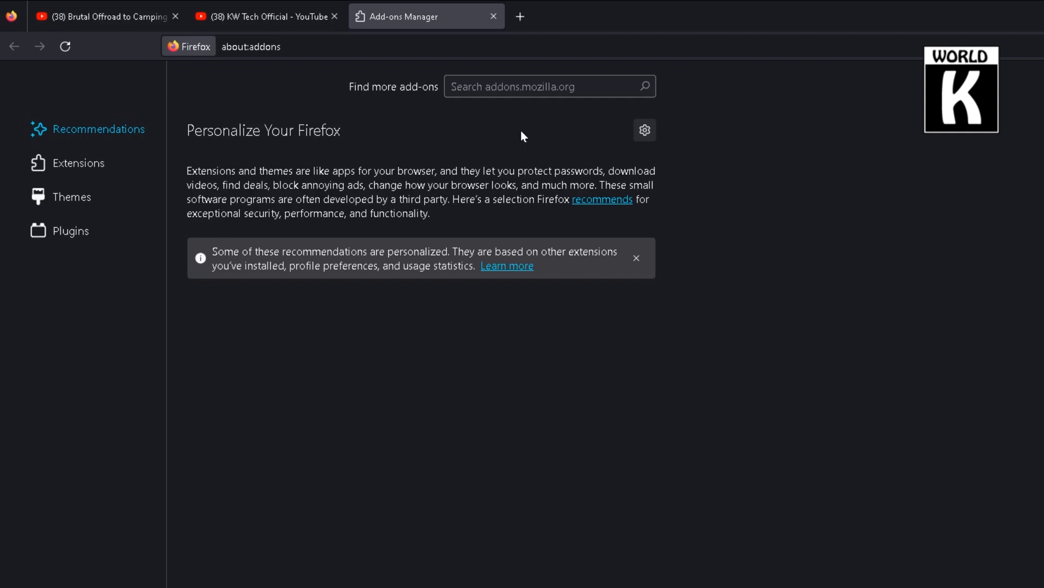
click(546, 86)
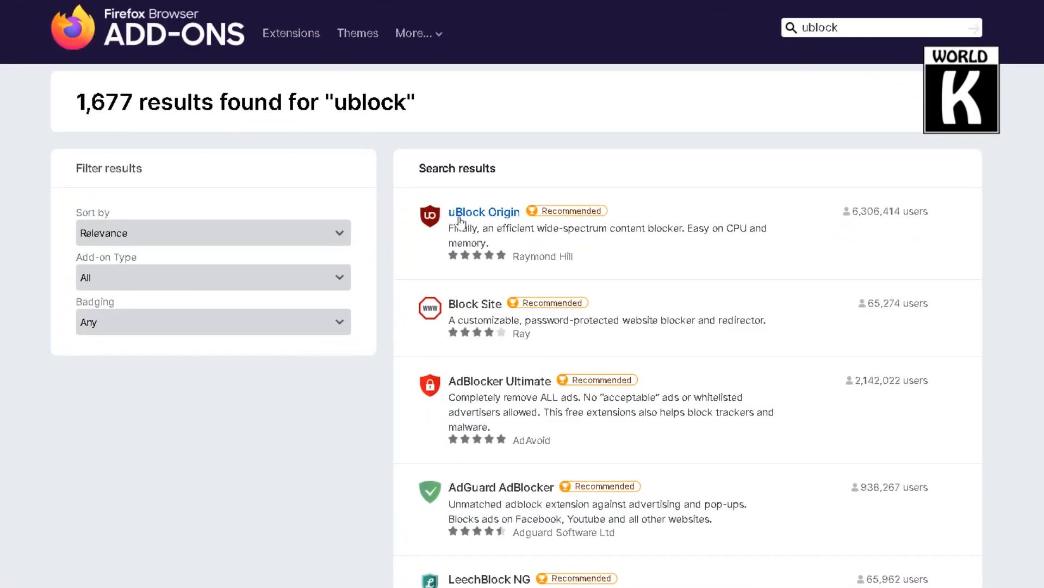
click(484, 212)
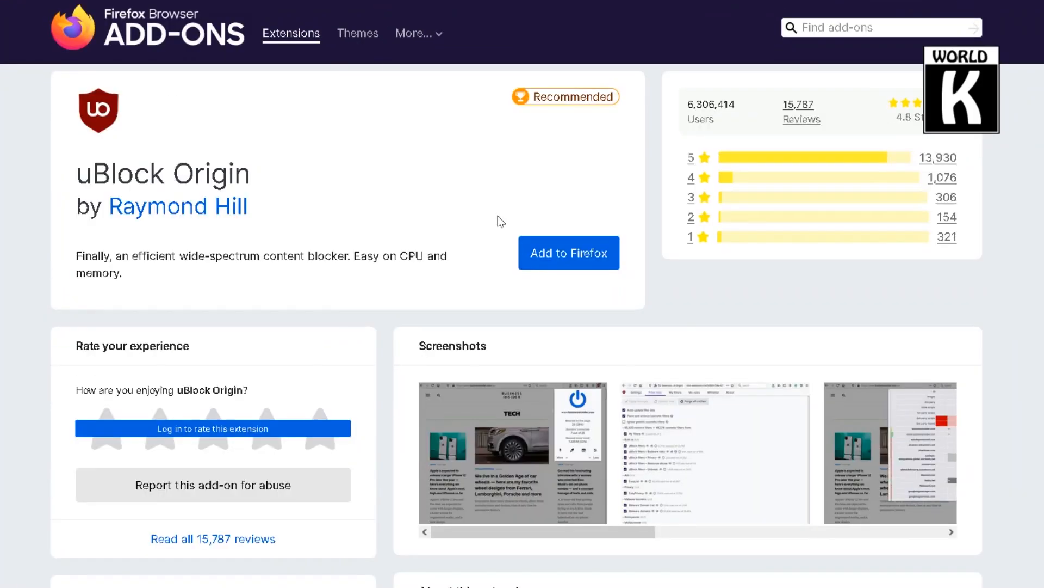
Add uBlock Origin to Firefox from its add-ons page
click(567, 252)
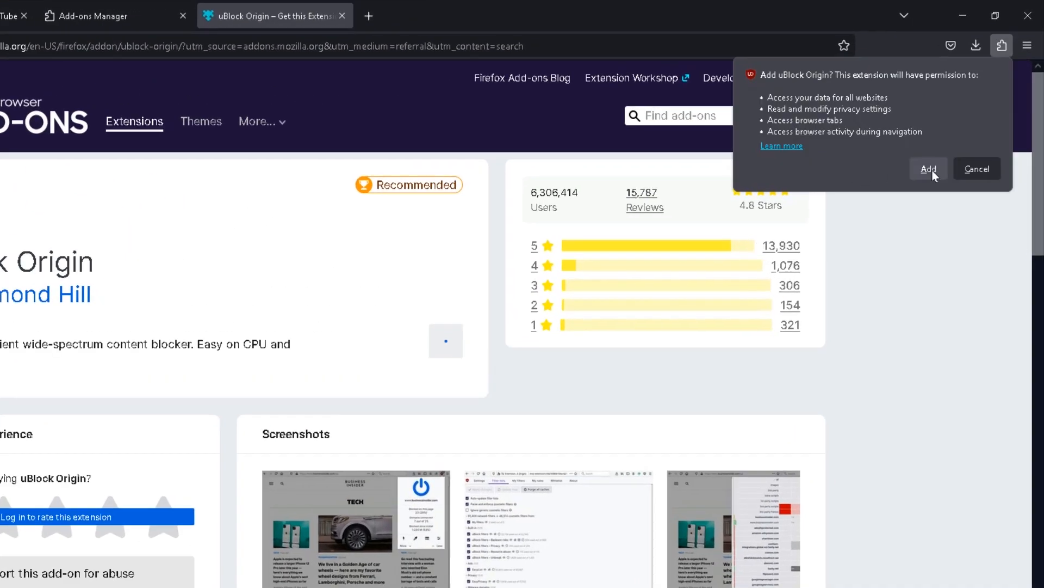
Approve uBlock Origin's permissions, dismiss the 'was added' notice, and show the extensions panel
click(928, 169)
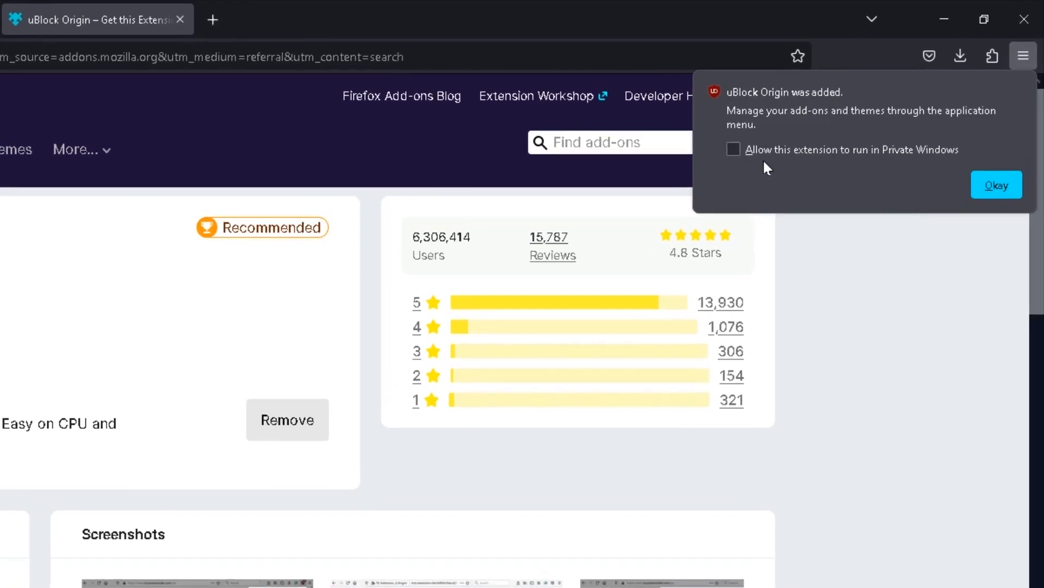
mouse_move(921, 154)
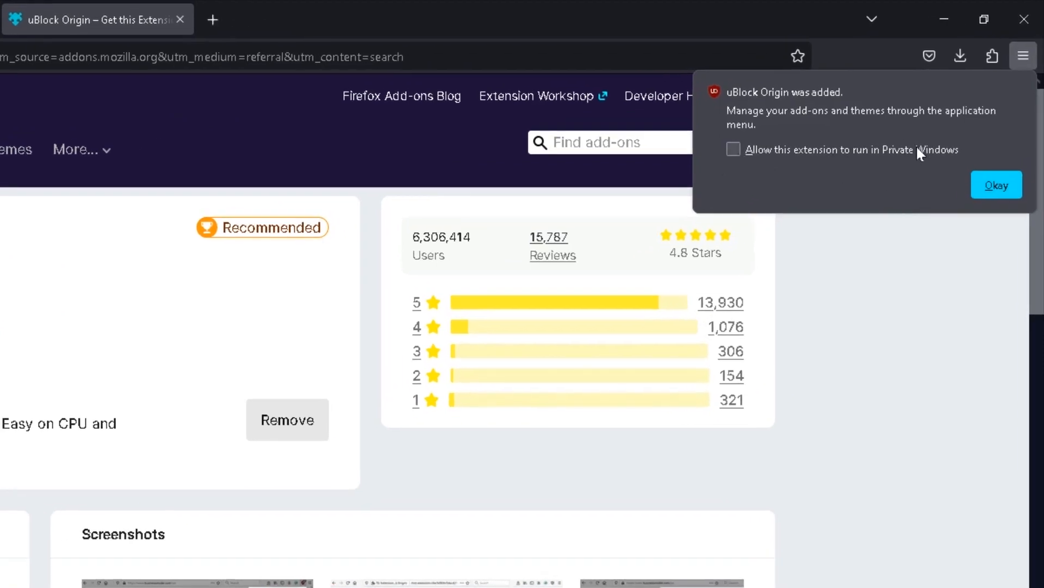
mouse_move(739, 152)
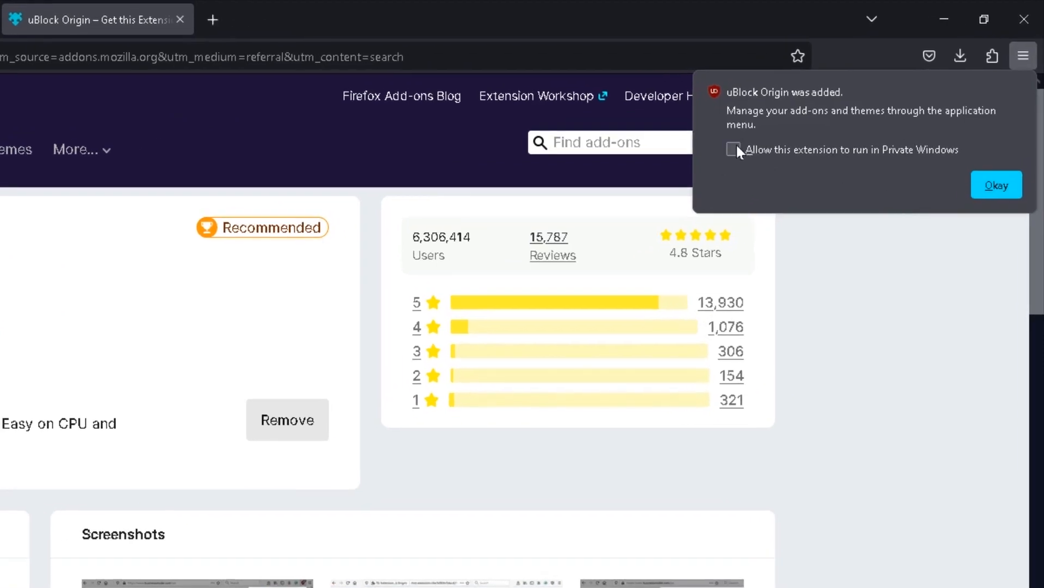
click(997, 184)
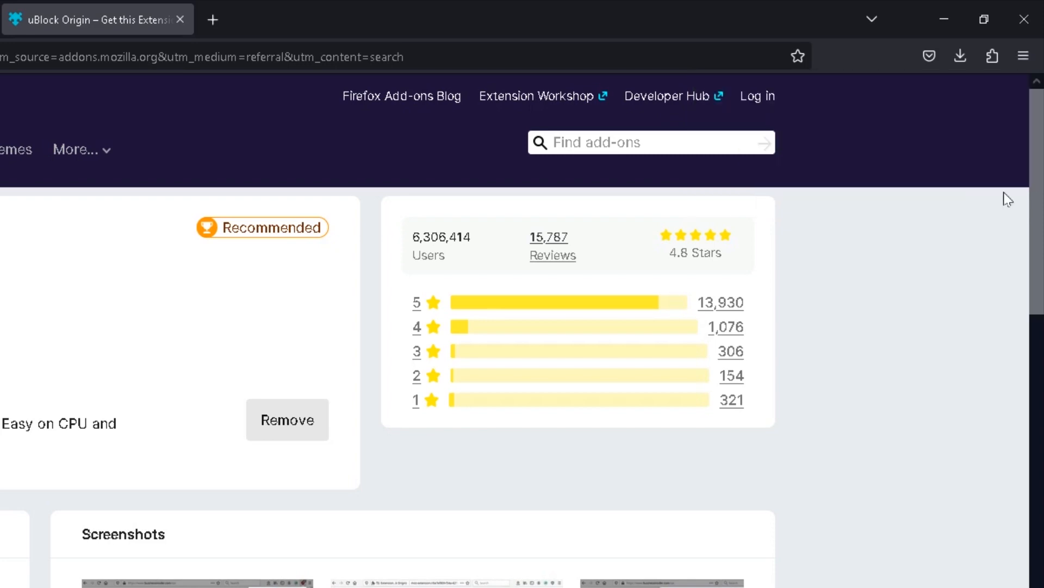
click(993, 56)
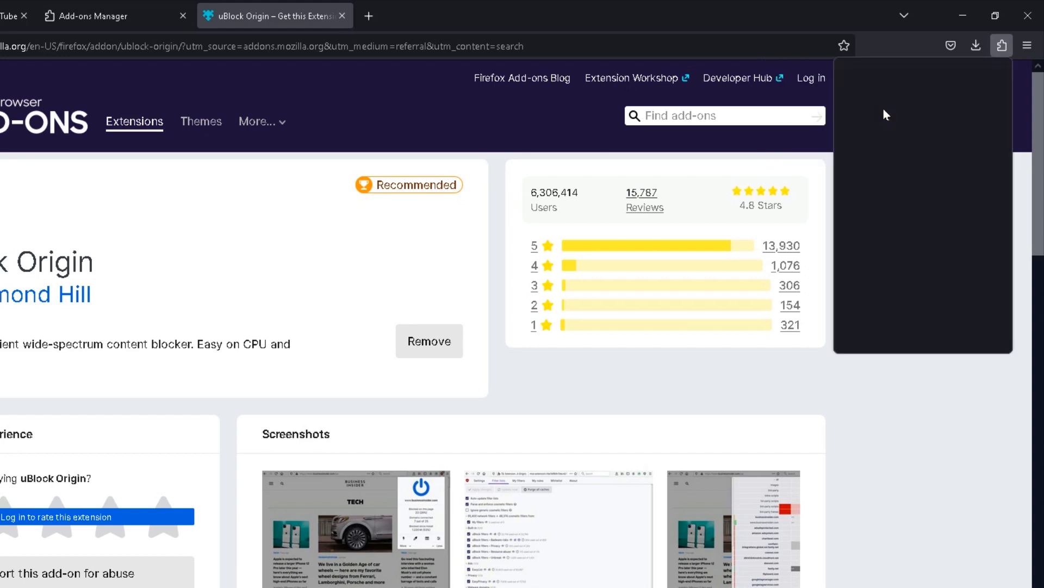
click(1001, 45)
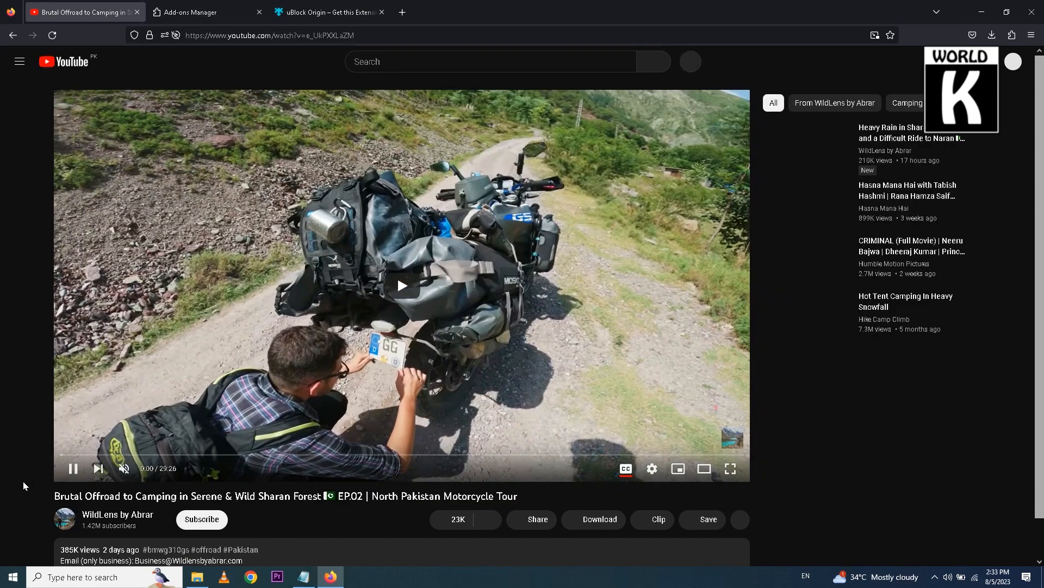
Pause the offroad camping video and scroll to confirm the sidebar has no ads
click(402, 285)
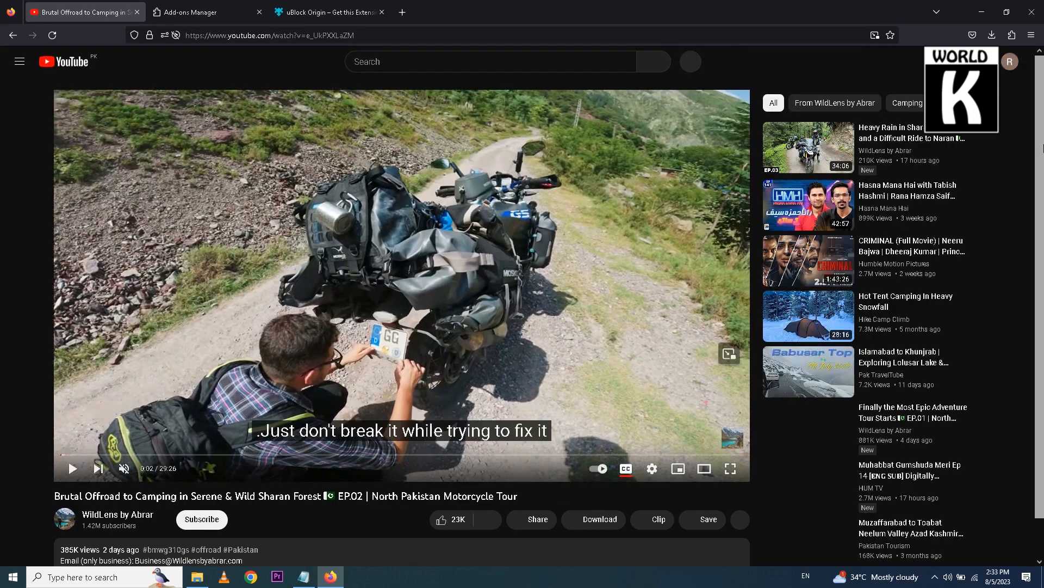
scroll(down, 3)
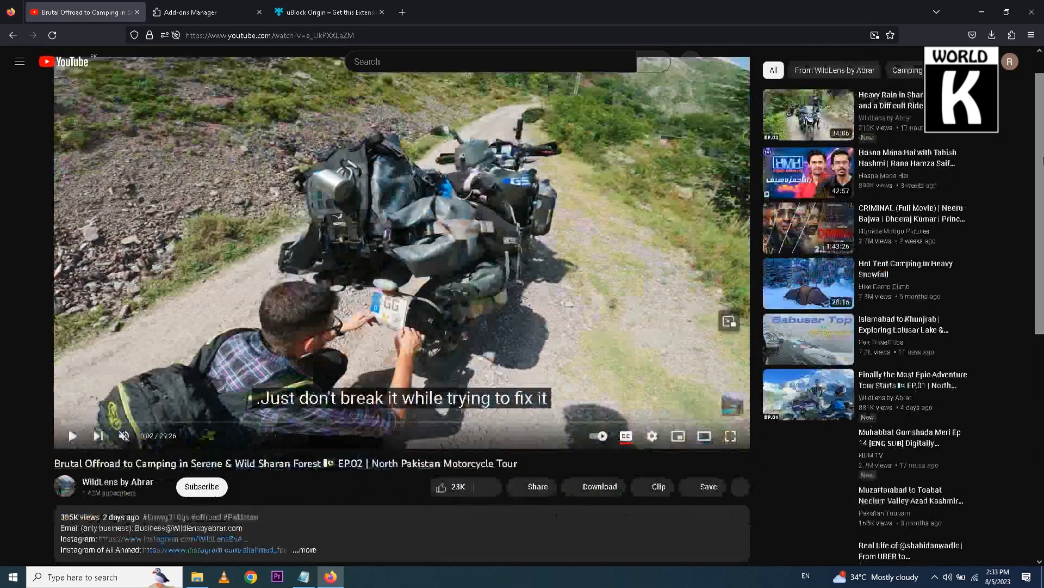